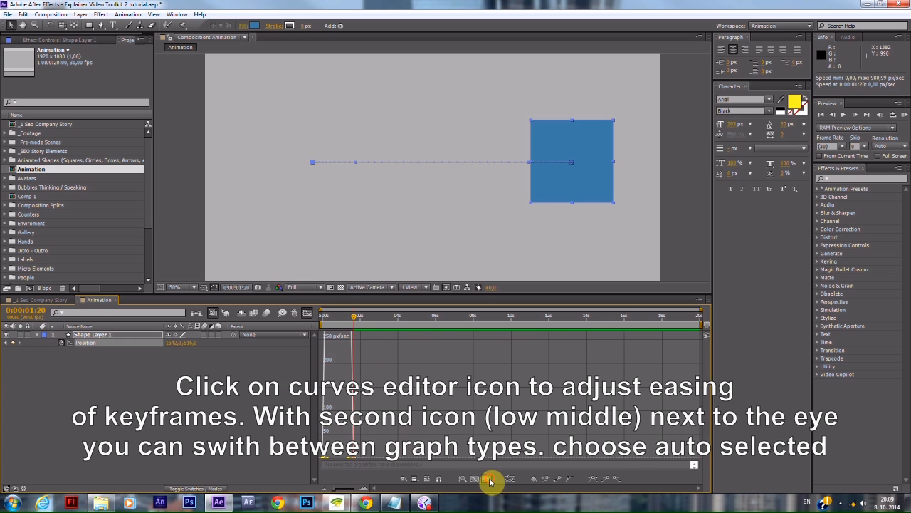
# - Show the position keyframes as a speed curve and widen their influence handles for smoother easing
pyautogui.click(488, 478)
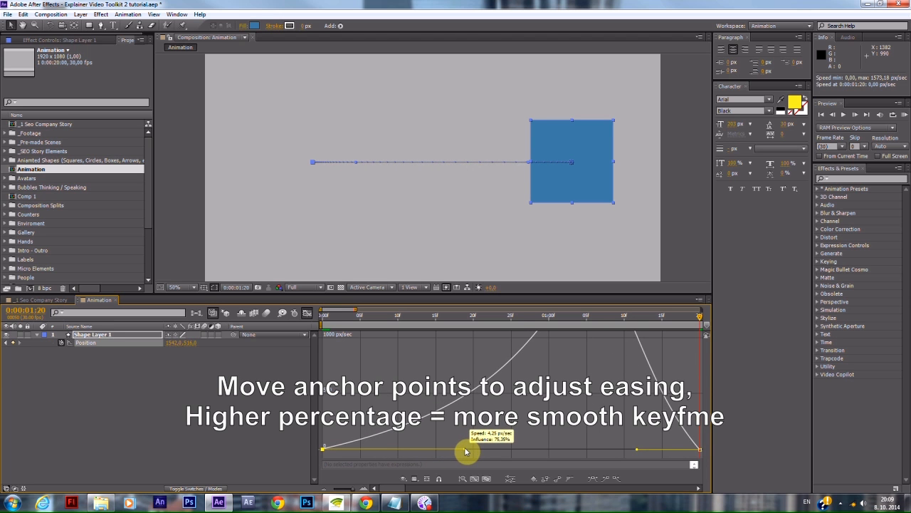
pyautogui.moveTo(467, 449); pyautogui.dragTo(559, 450)
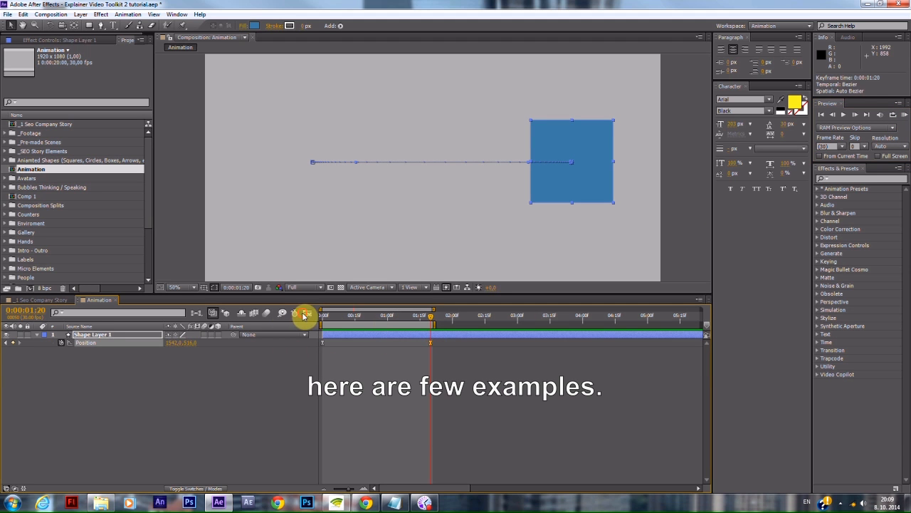
# - Leave the Graph Editor and preview the square's eased slide, stopping once it has played through
pyautogui.click(307, 313)
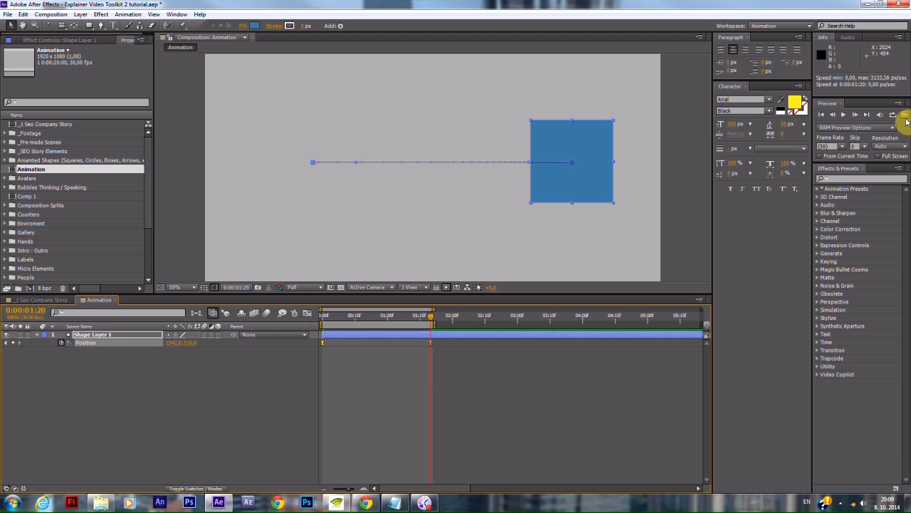
pyautogui.click(866, 114)
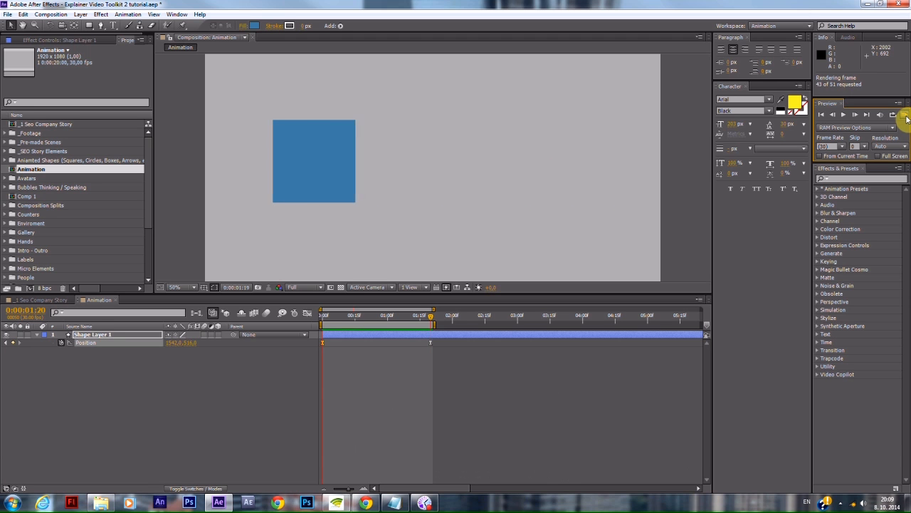
pyautogui.click(866, 114)
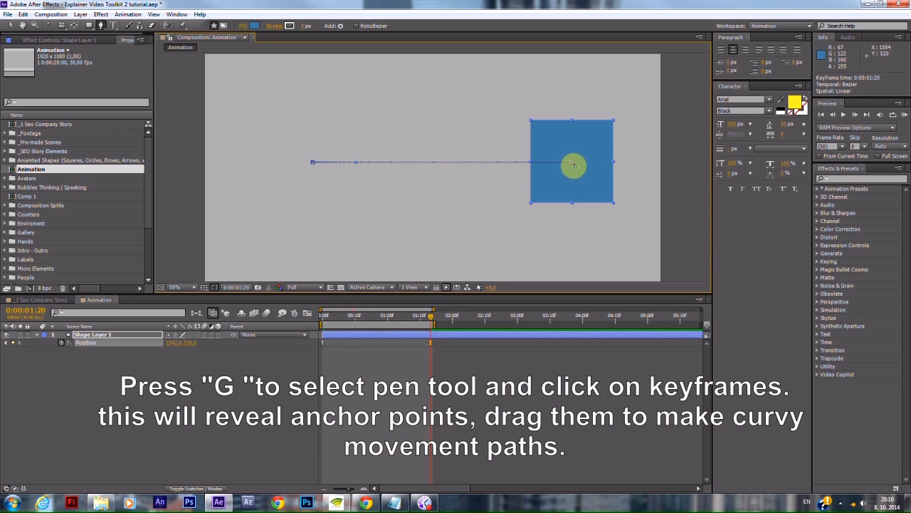
# - Pull Bezier handles from the end position keyframe to curve the path, previewing the result
pyautogui.moveTo(572, 165); pyautogui.dragTo(450, 114)
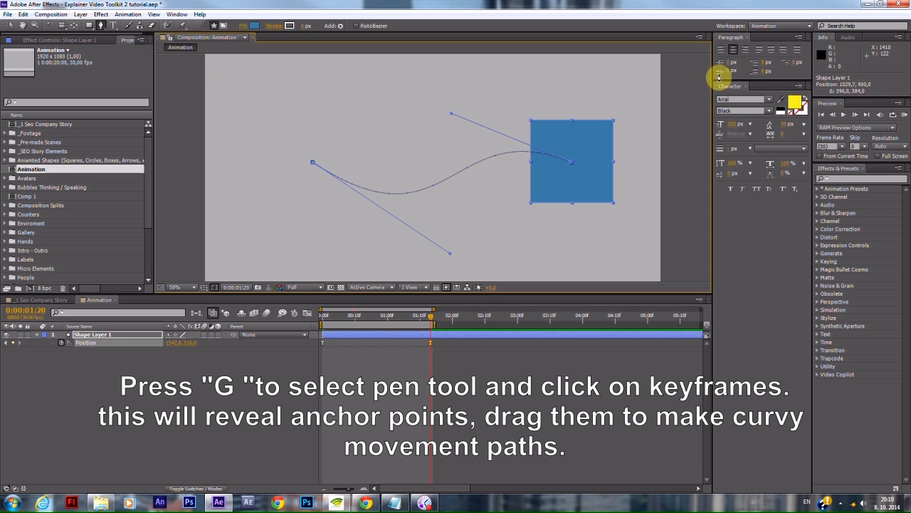
pyautogui.click(843, 114)
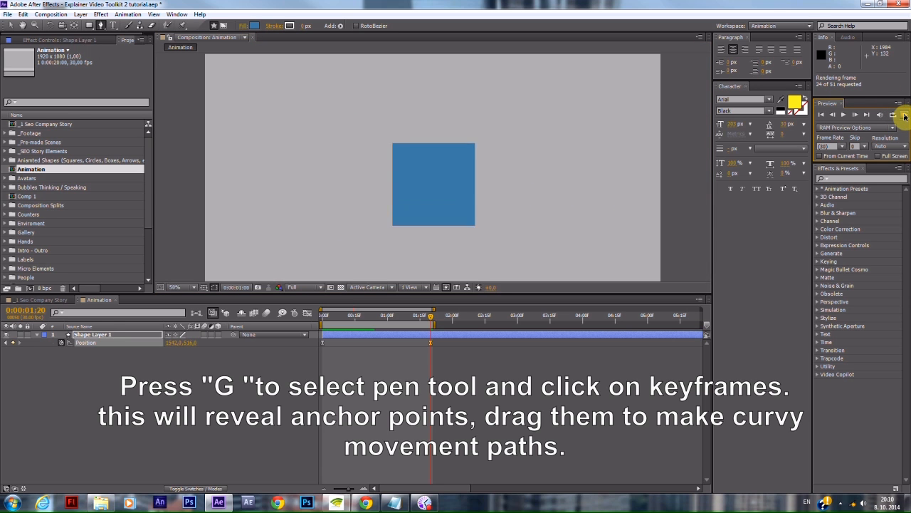
pyautogui.click(904, 114)
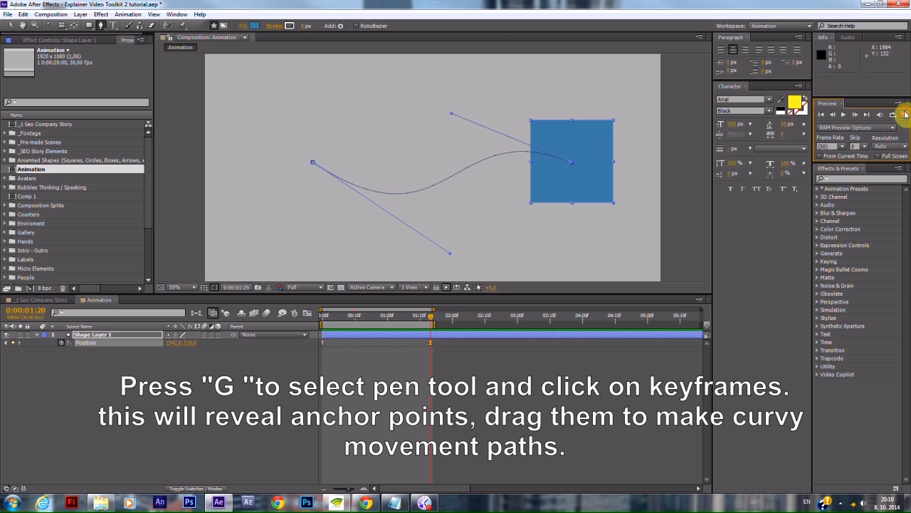
# - Deepen the bend of the motion path into an S-curve and preview the reshaped movement
pyautogui.moveTo(572, 163); pyautogui.dragTo(550, 253)
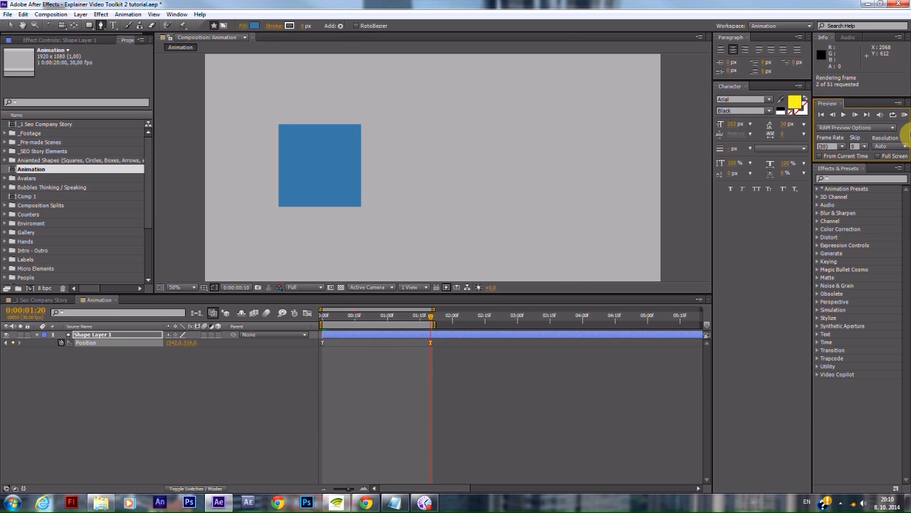
pyautogui.click(854, 114)
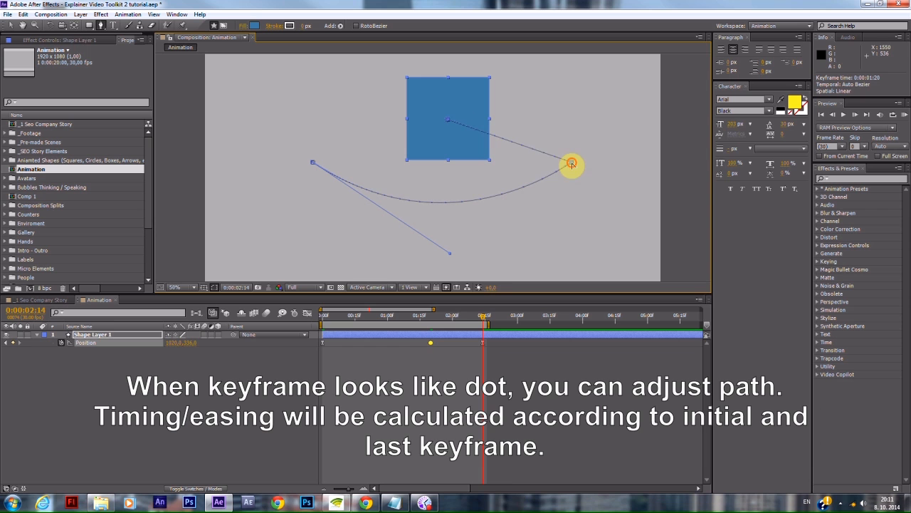
# - Pull handles from the path's right vertex and swing them upward to round the route into a loop
pyautogui.moveTo(572, 165); pyautogui.dragTo(563, 209)
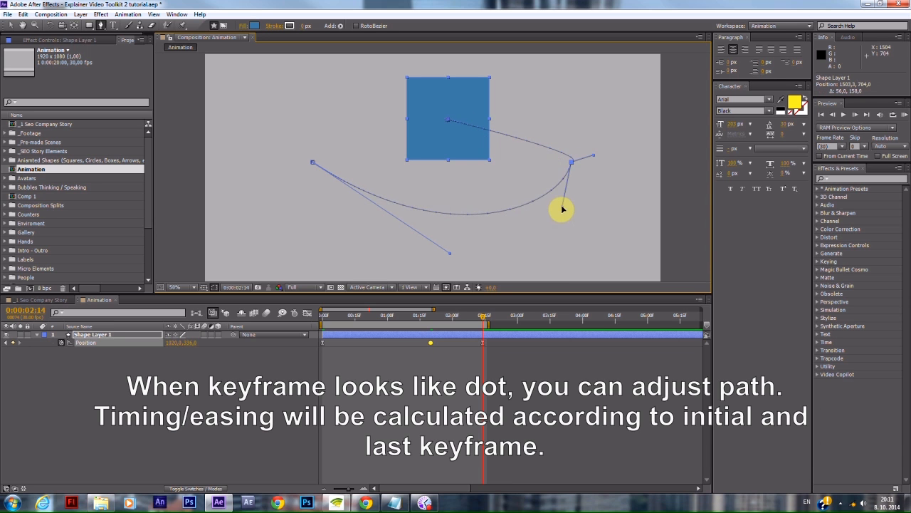
pyautogui.moveTo(562, 208); pyautogui.dragTo(564, 122)
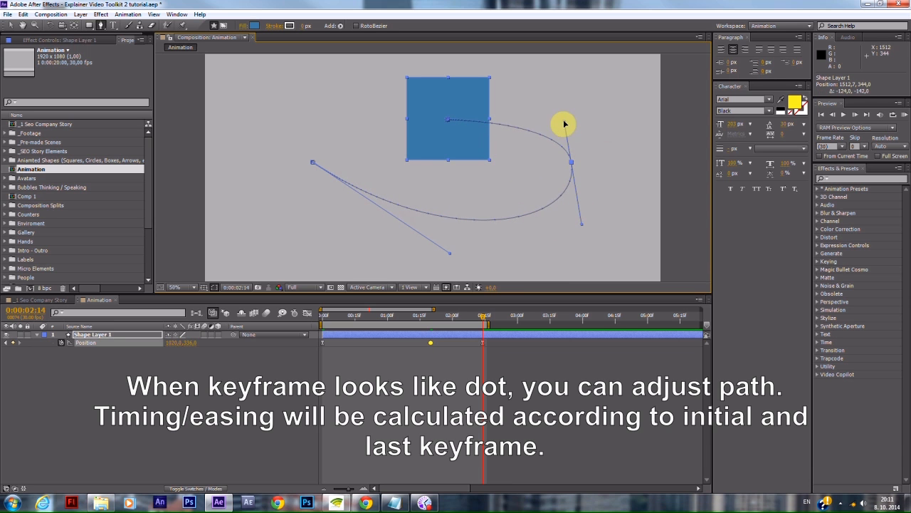